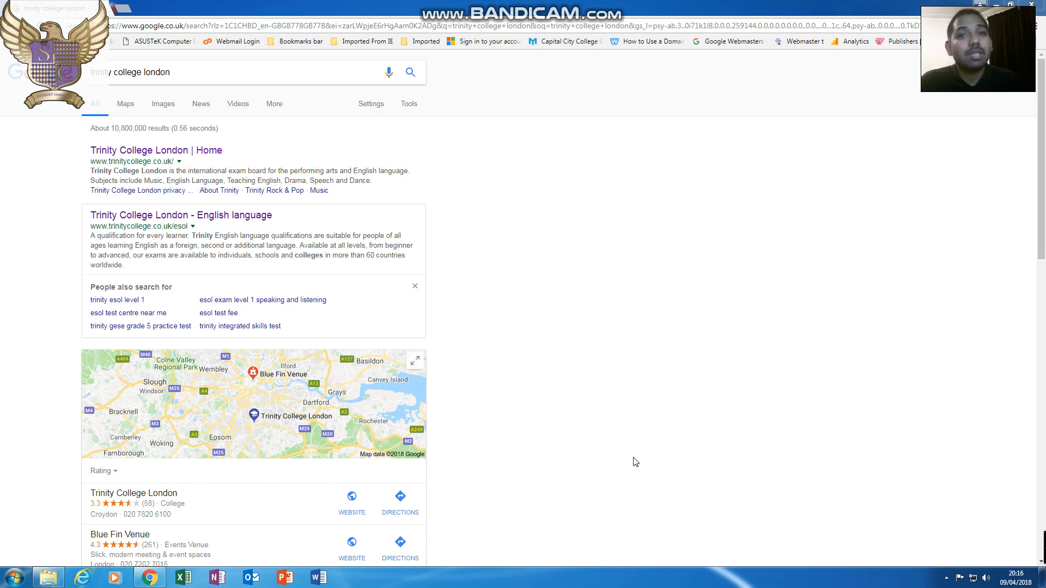
pyautogui.moveTo(279, 231)
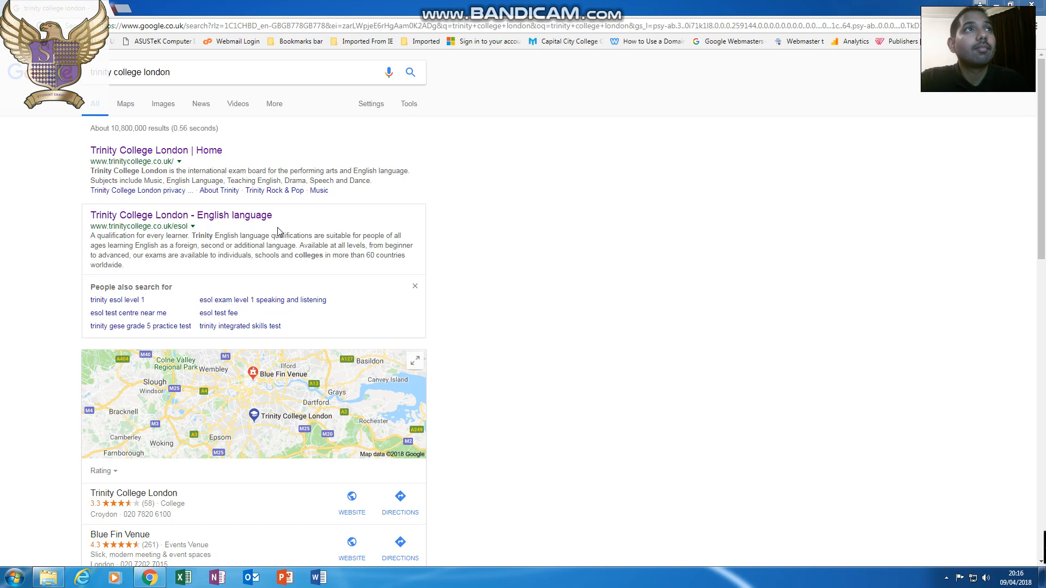
# Open the Trinity College London home page from the search results.
pyautogui.click(156, 151)
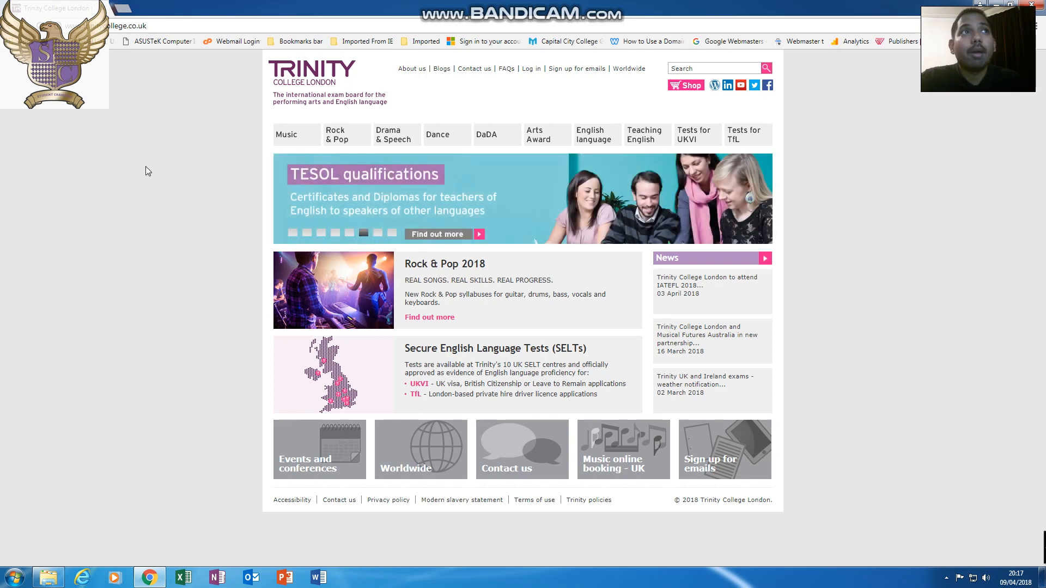
pyautogui.moveTo(747, 138)
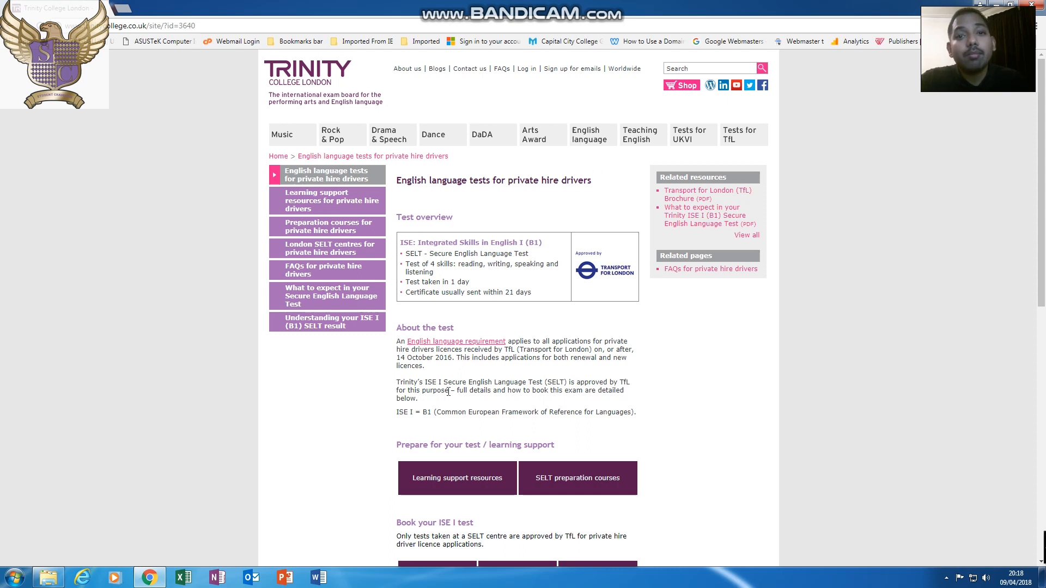
pyautogui.moveTo(490, 477)
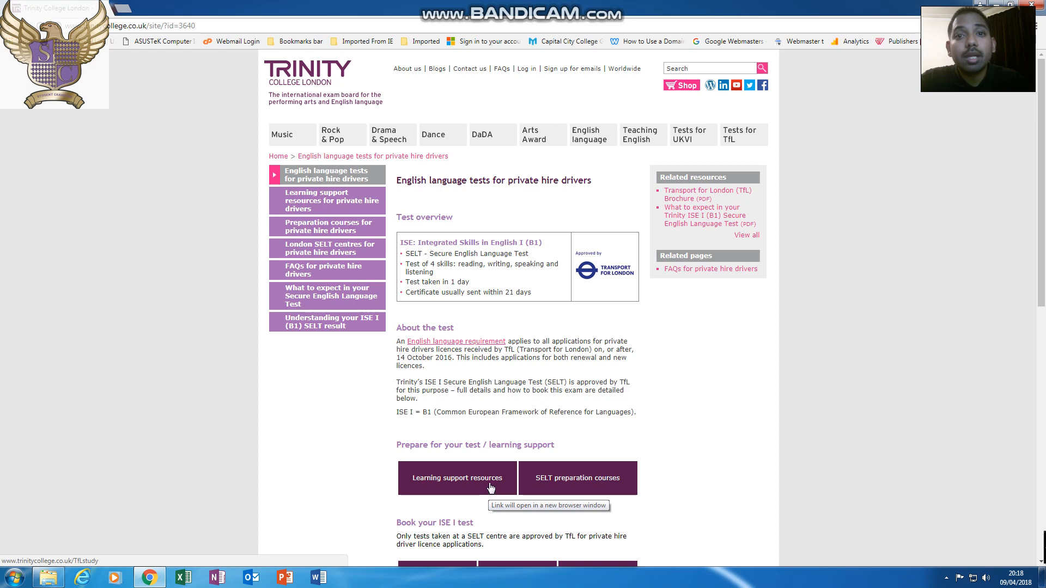
# Open the learning support resources page for private hire drivers from Tests for TfL.
pyautogui.click(458, 477)
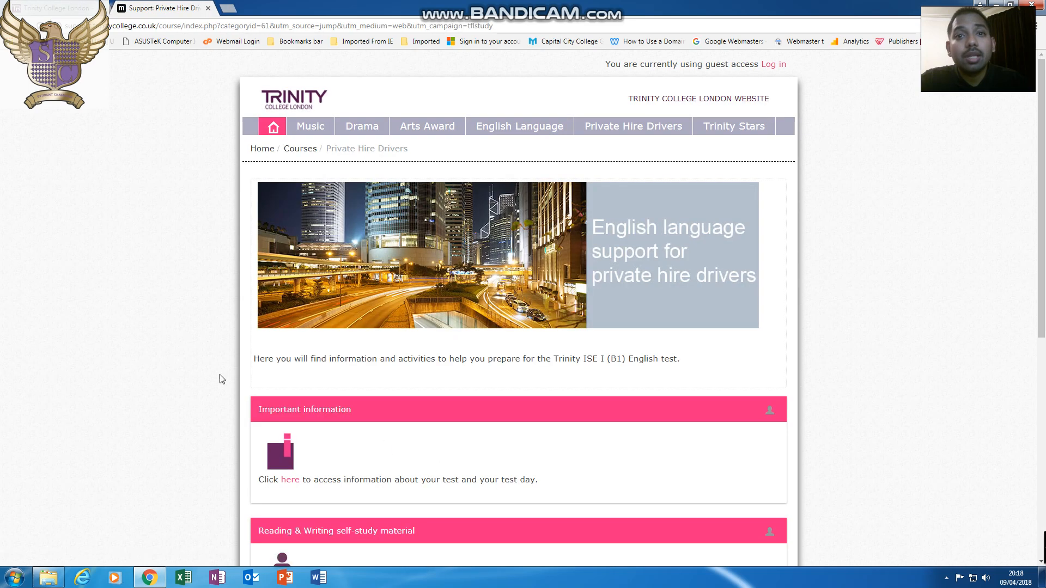
# Open the Reading & Writing self-study material page for the ISE I test.
pyautogui.scroll(-3)
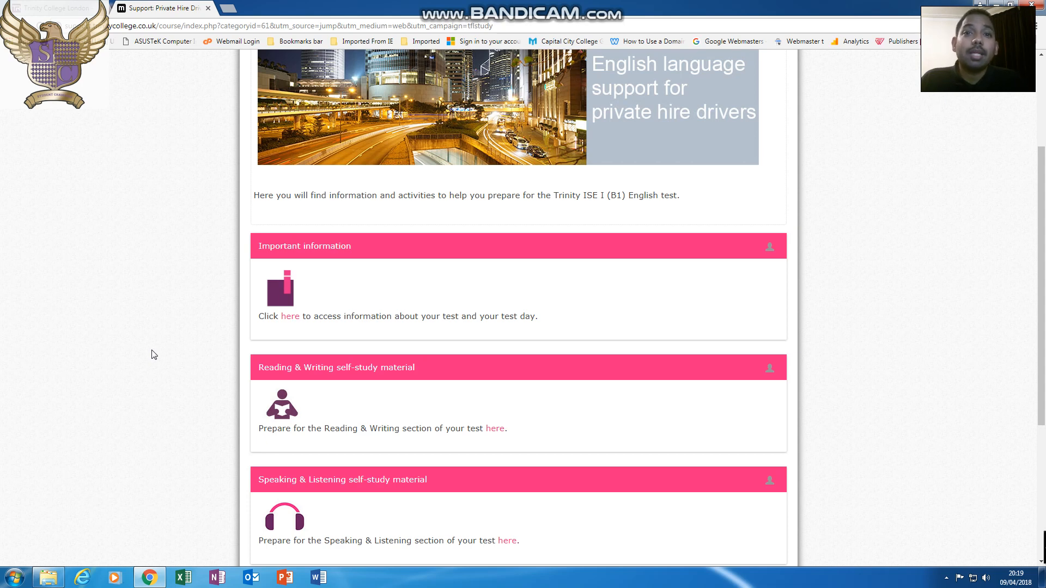
pyautogui.moveTo(325, 372)
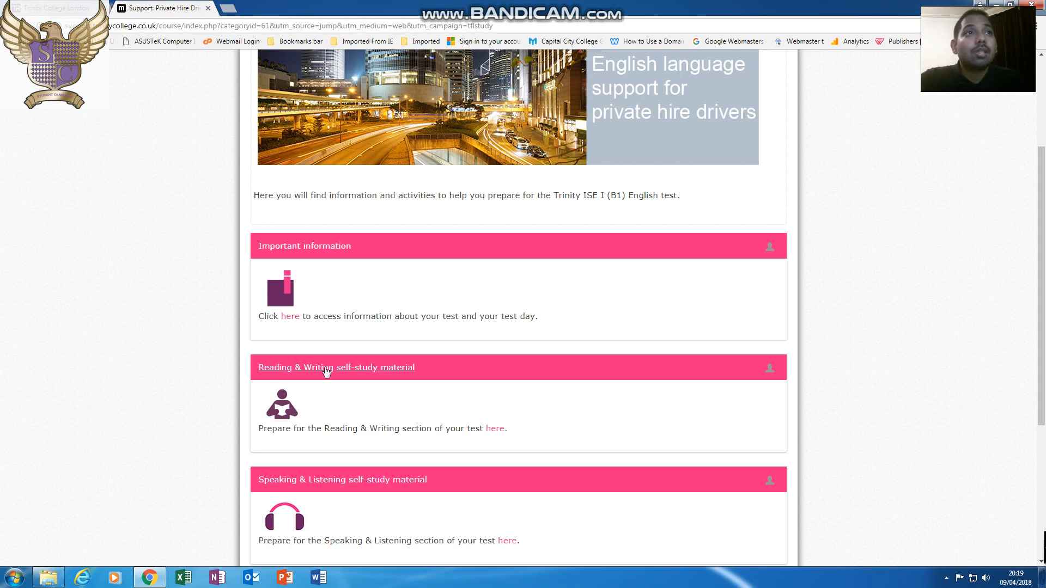
pyautogui.click(337, 367)
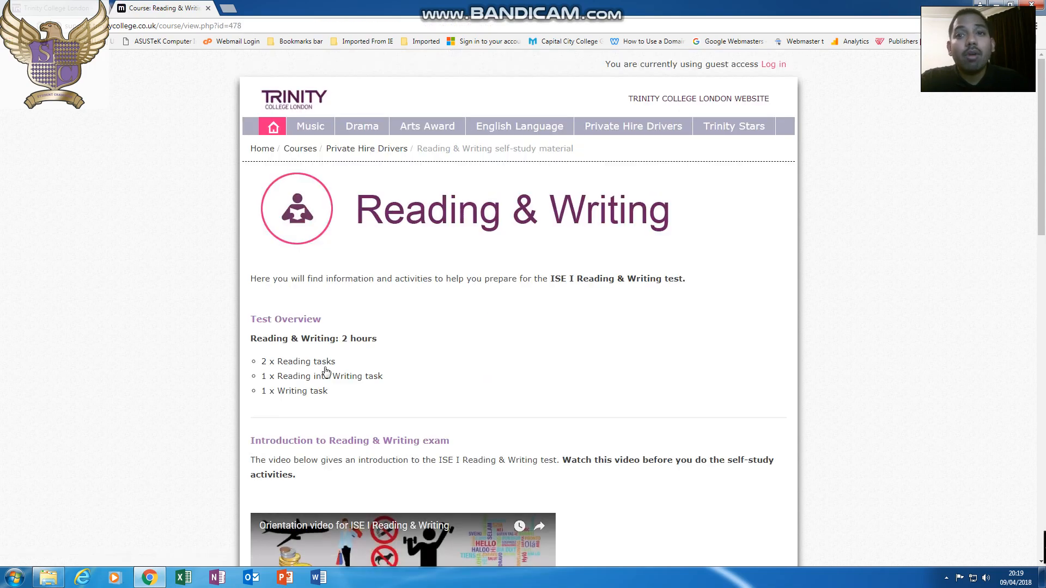
# Reach the 'Printable Self-study activities – Reading & Writing' page further down the material.
pyautogui.scroll(-3)
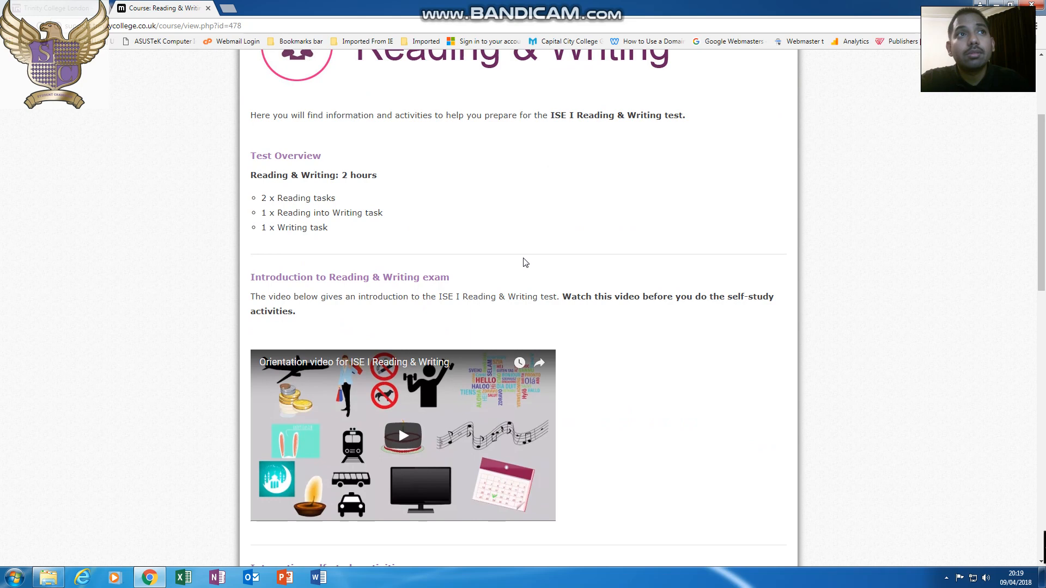
pyautogui.scroll(-3)
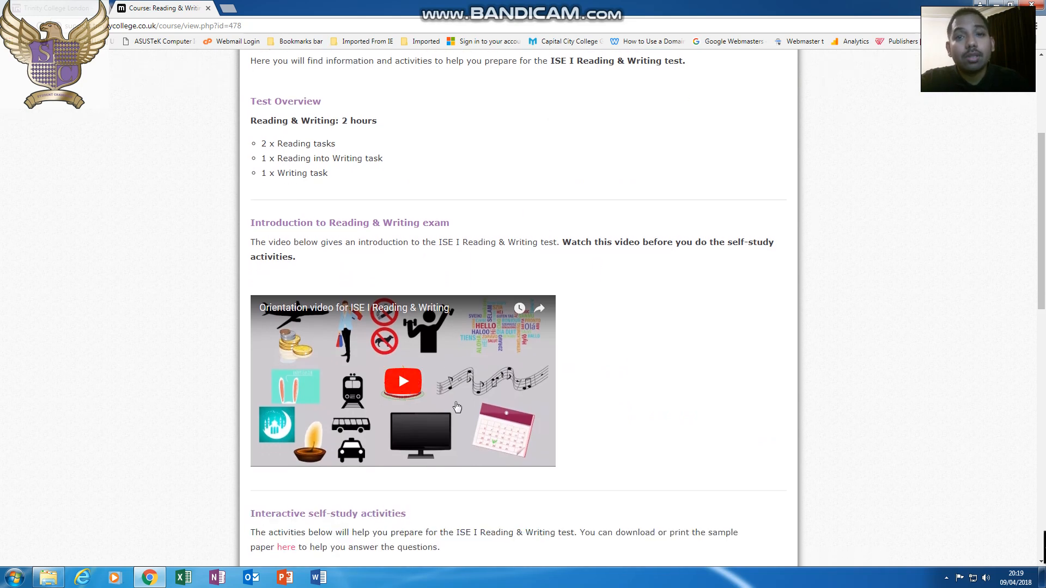
pyautogui.scroll(-3)
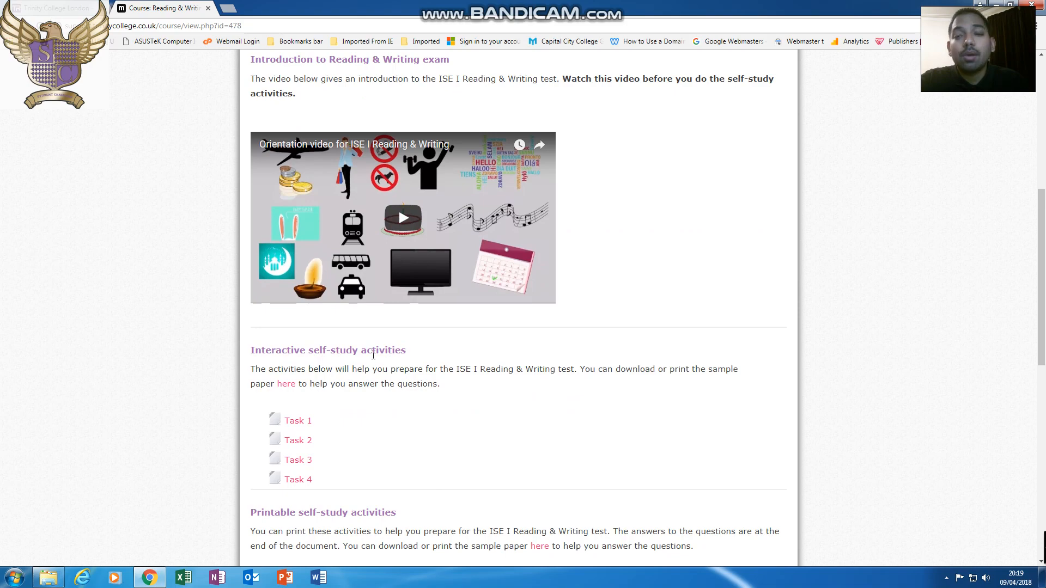
pyautogui.scroll(-3)
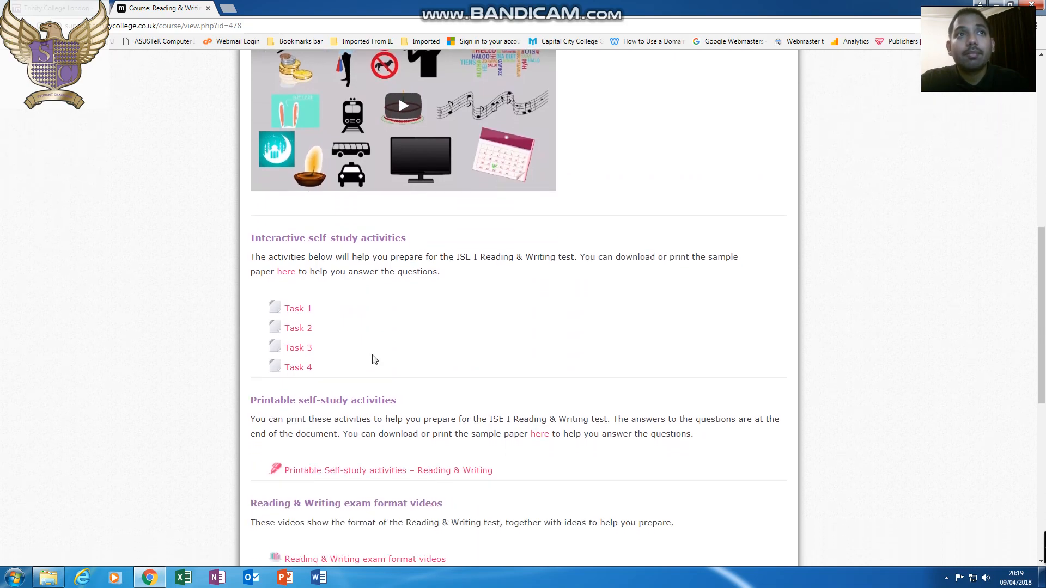
pyautogui.scroll(-3)
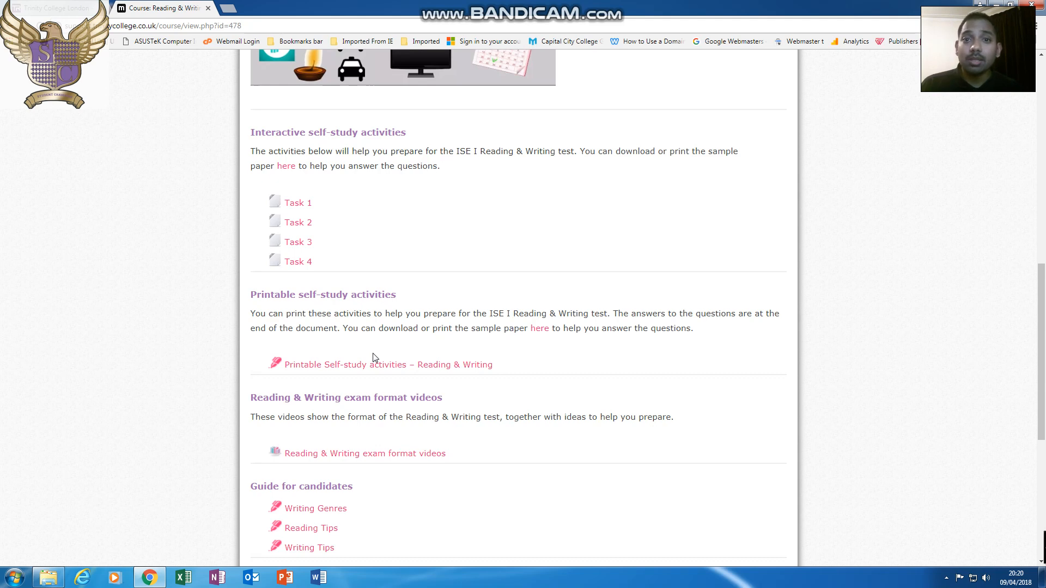
pyautogui.moveTo(421, 338)
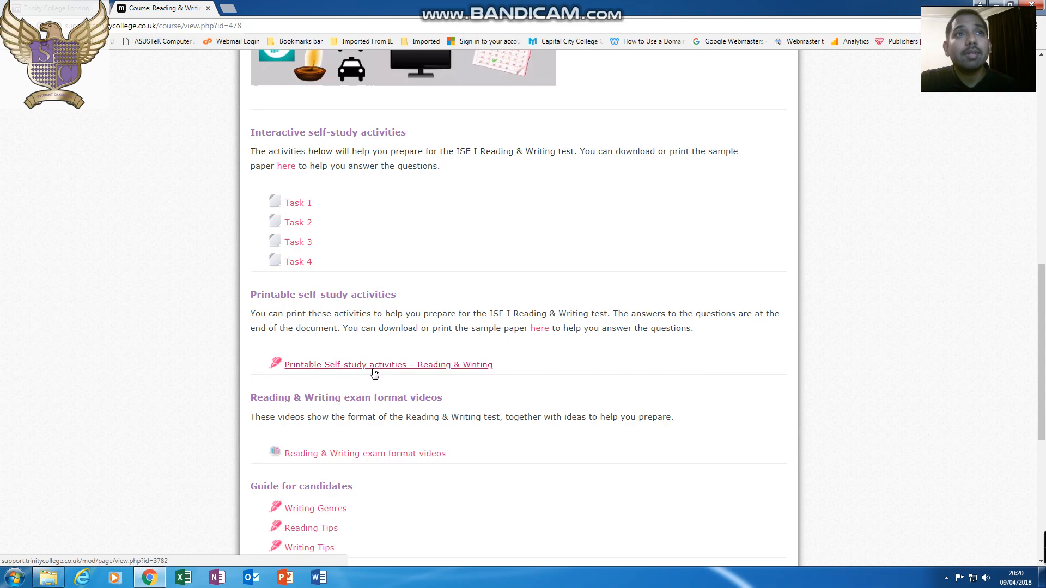
pyautogui.click(386, 364)
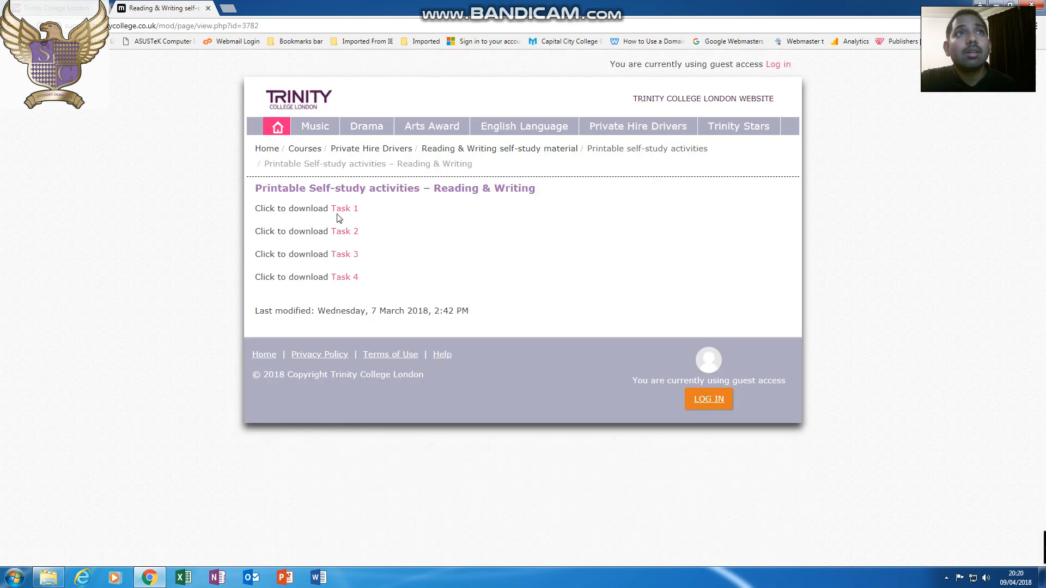
# Download the Task 1 long reading activity sheet and open the PDF.
pyautogui.click(344, 208)
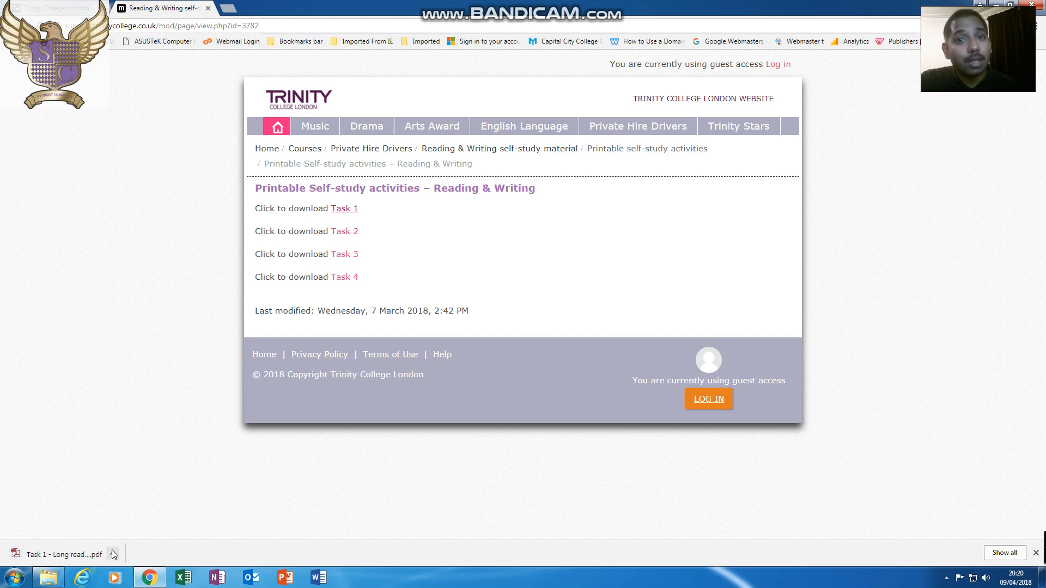
pyautogui.click(60, 555)
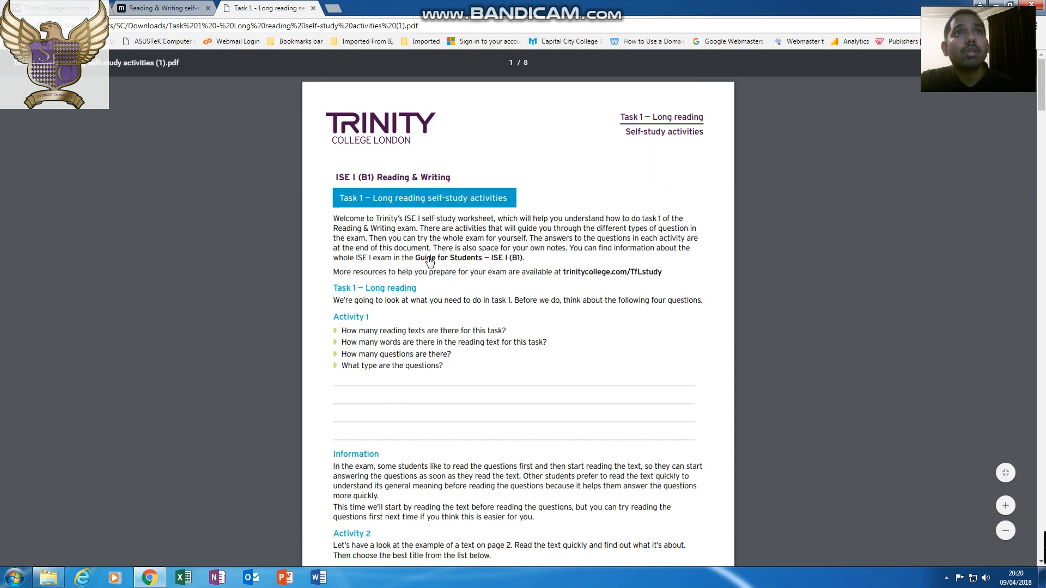
pyautogui.moveTo(420, 394)
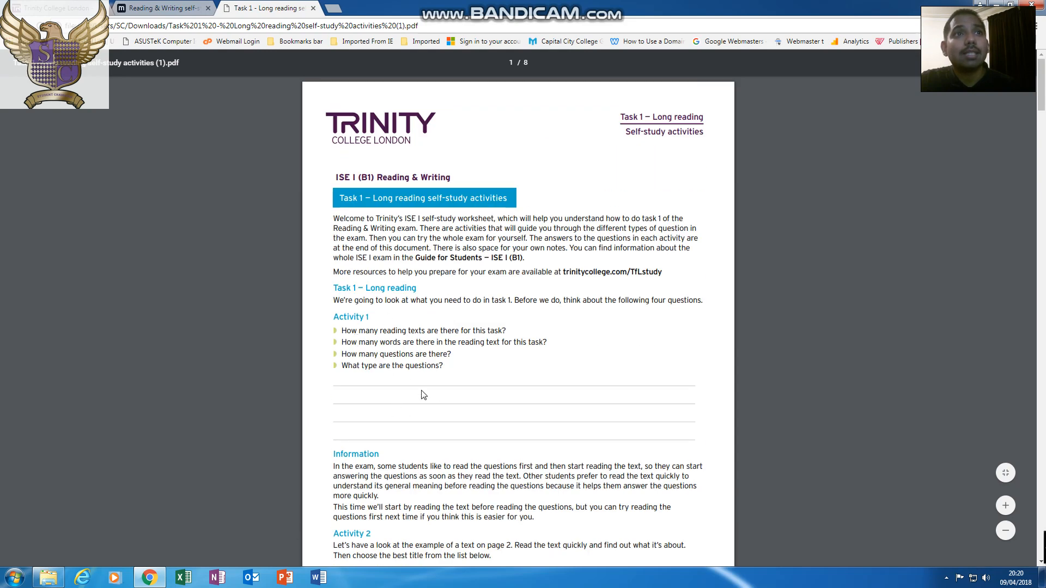
# Page through the Task 1 worksheet to Activity 3, then return to the printable activities tab.
pyautogui.scroll(-3)
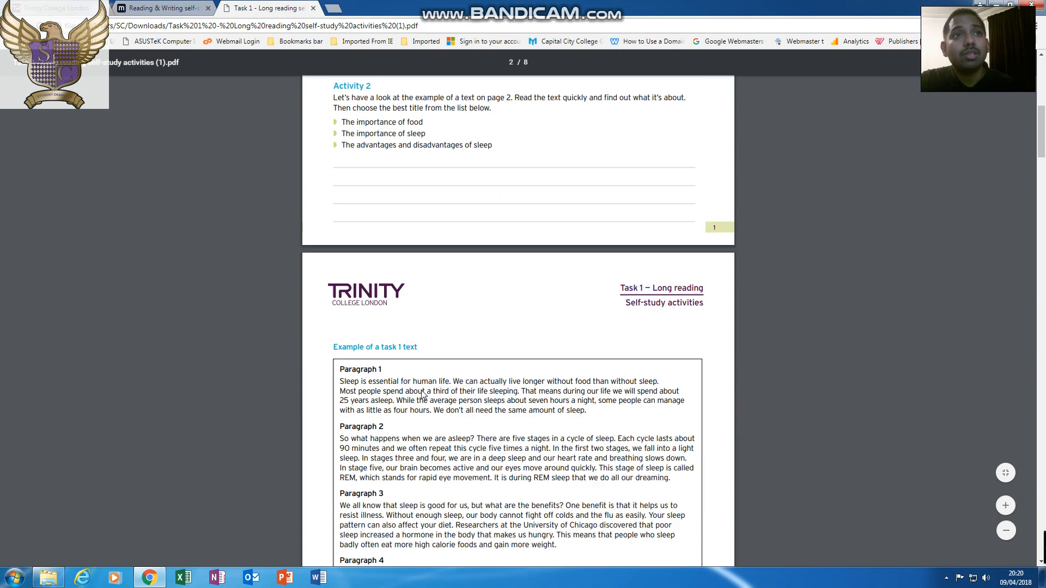
pyautogui.scroll(-3)
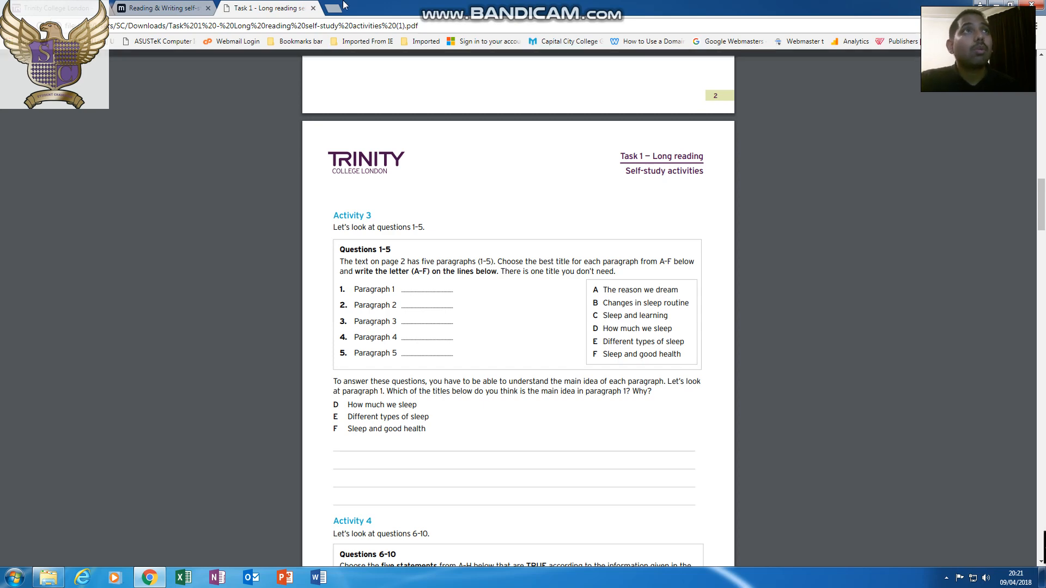
pyautogui.click(160, 8)
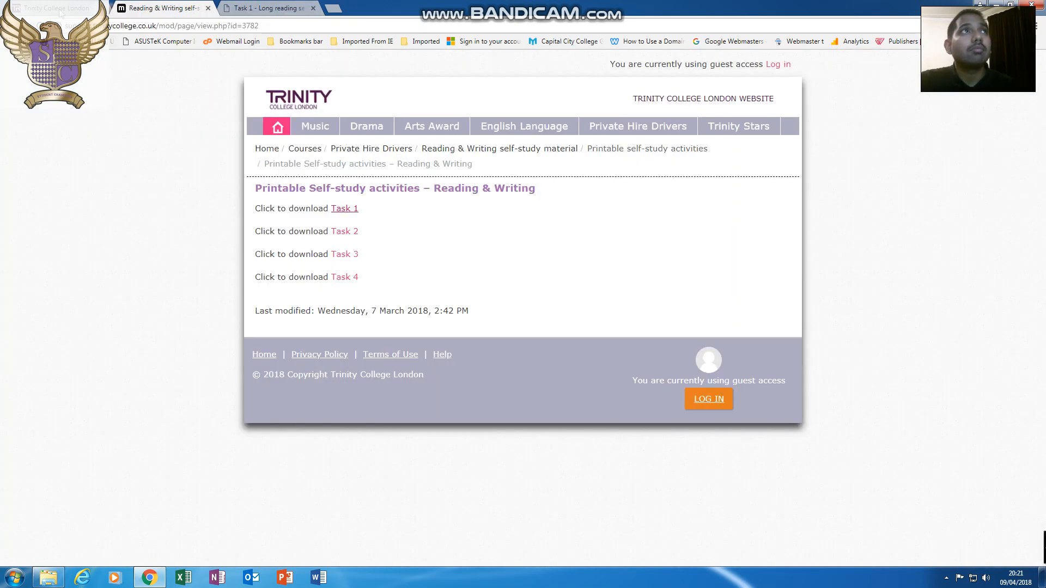